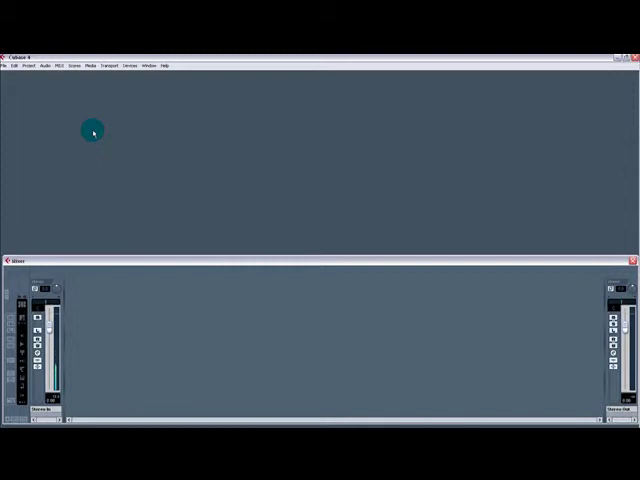
mouse_move(540, 268)
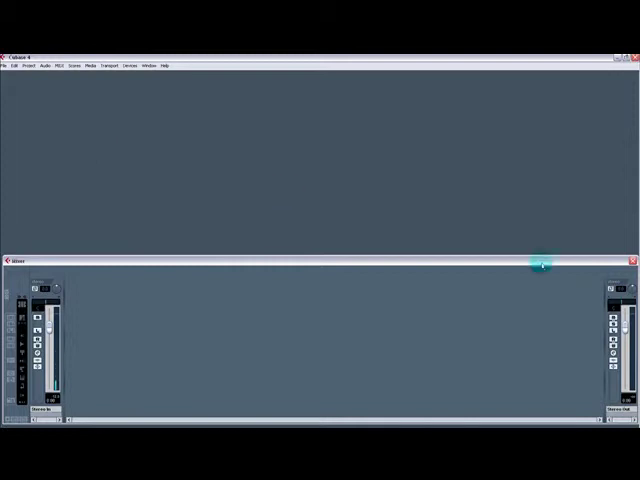
Close the Mixer window so Cubase sits with no project loaded
left_click(8, 66)
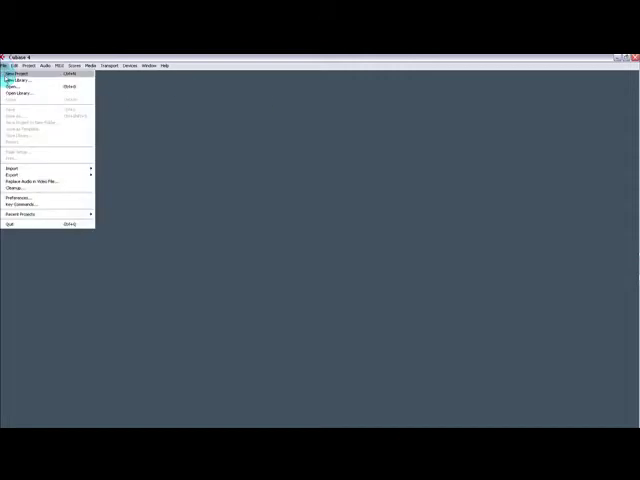
Start a new project from the File menu and choose the Empty template
left_click(16, 72)
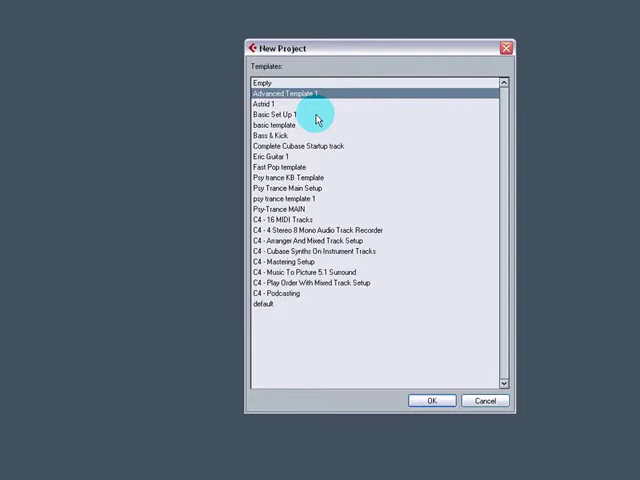
left_click(264, 84)
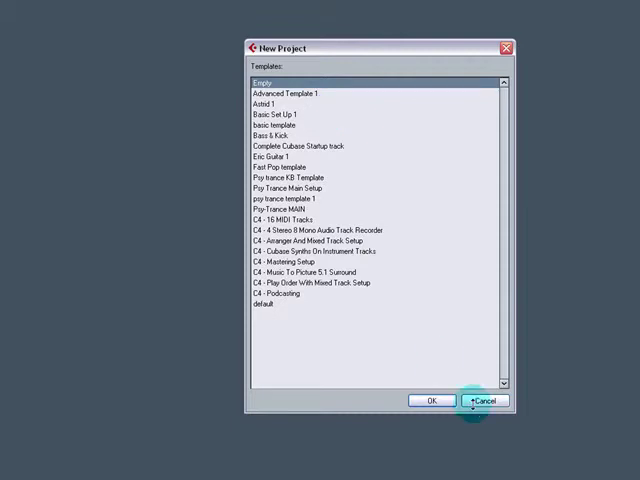
left_click(484, 400)
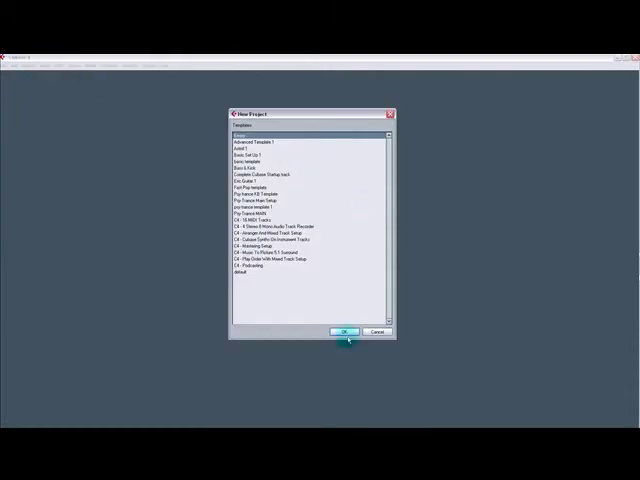
Confirm the Empty template and create a new 'song 1' folder in Cubase Song Files as the project folder
left_click(344, 332)
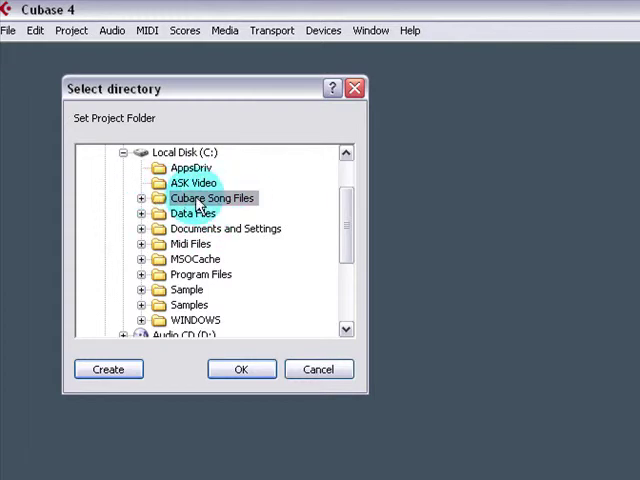
left_click(108, 368)
type("song 1")
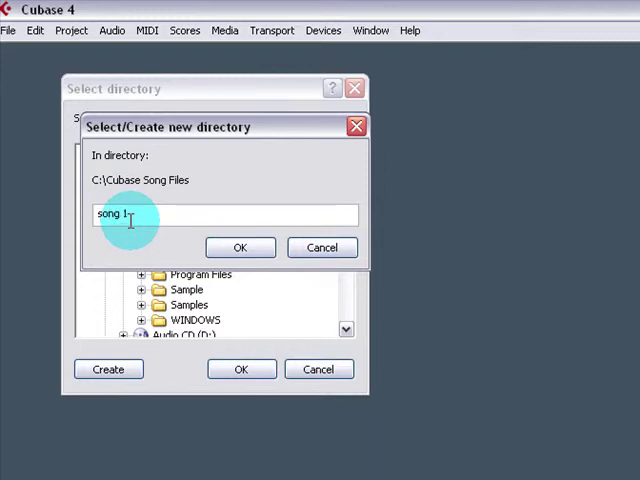
left_click(240, 246)
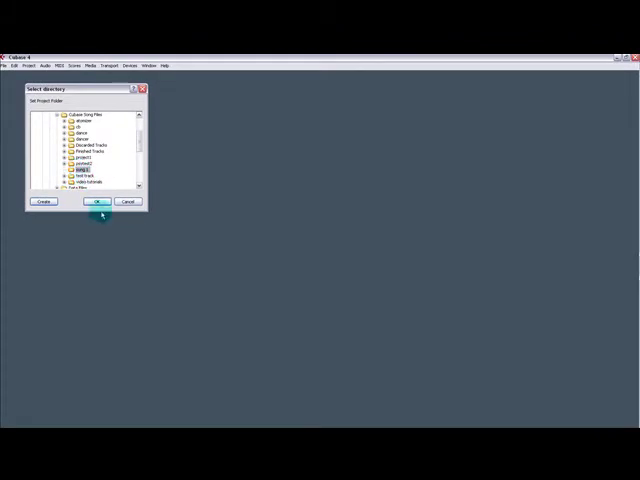
left_click(96, 202)
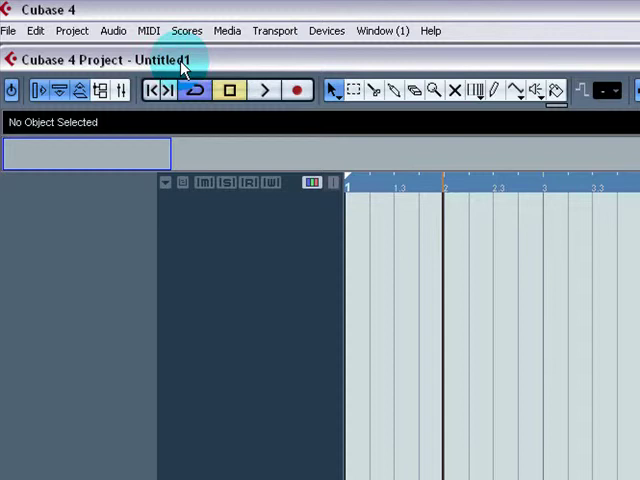
Save the project as 'song1' inside the song 1 folder via Save As
left_click(8, 36)
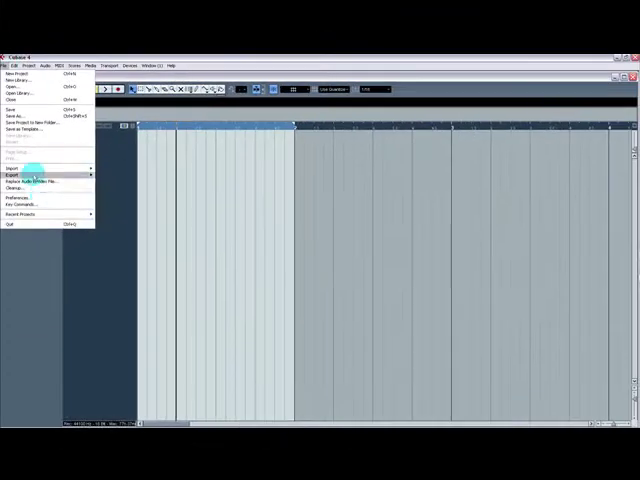
left_click(16, 100)
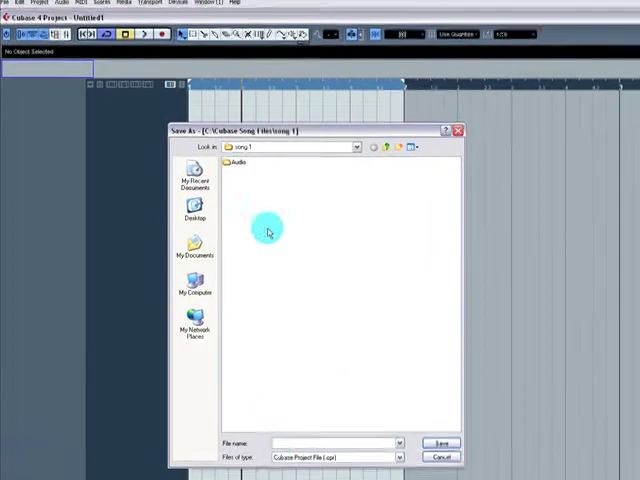
type("song1")
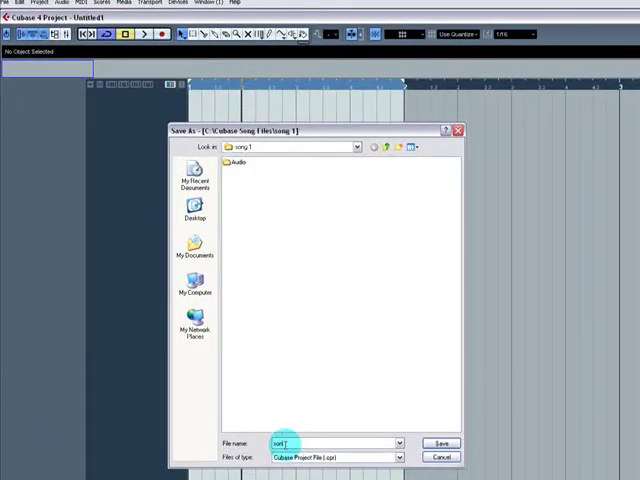
left_click(440, 442)
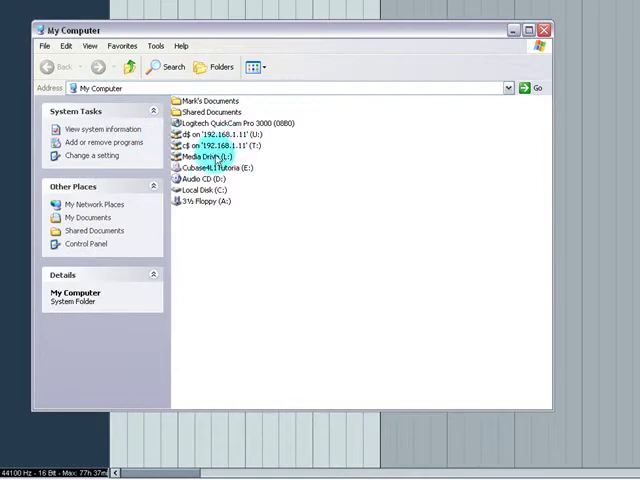
Browse C:\Cubase Song Files\song 1 to see song 1.cpr and open its Audio subfolder
left_click(252, 248)
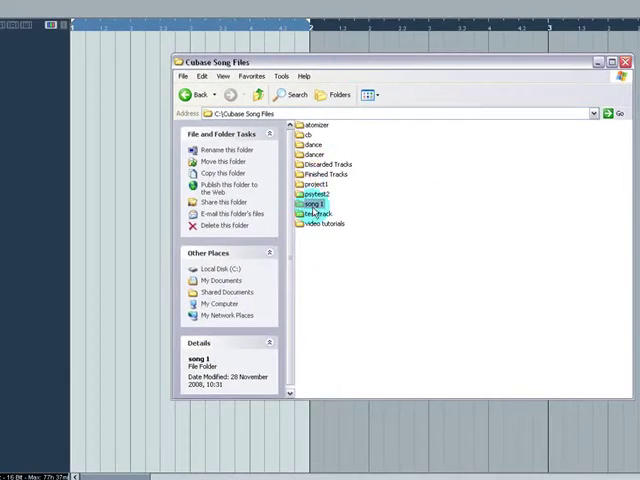
double_click(312, 204)
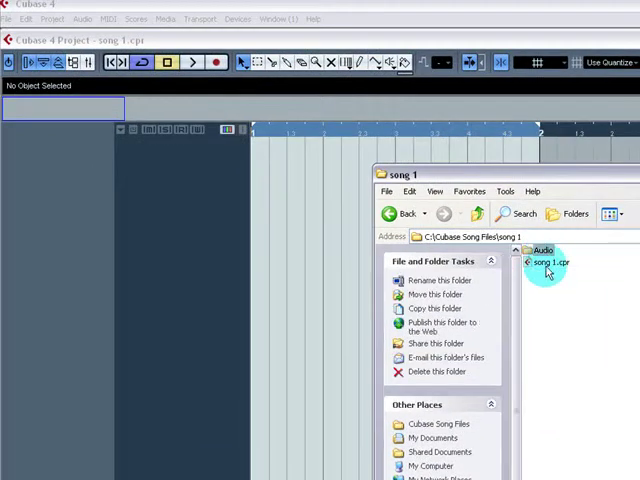
left_click(552, 260)
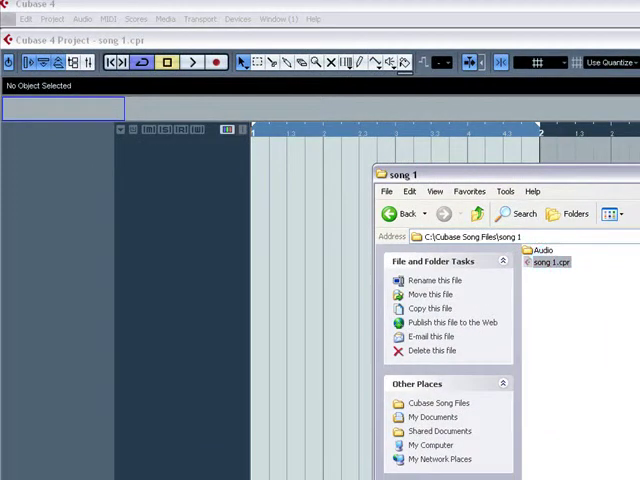
left_click(550, 262)
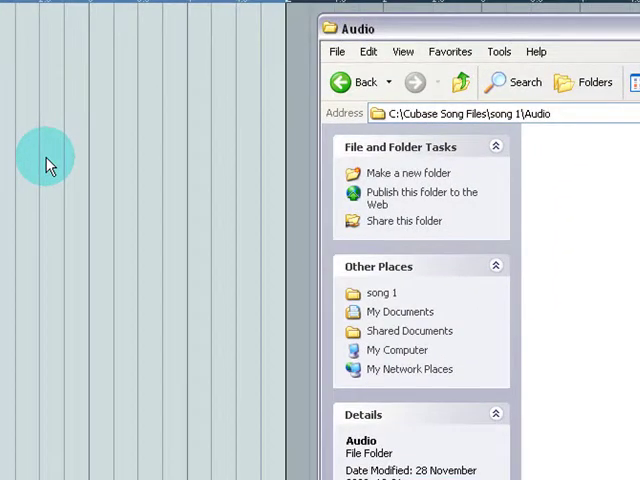
mouse_move(608, 240)
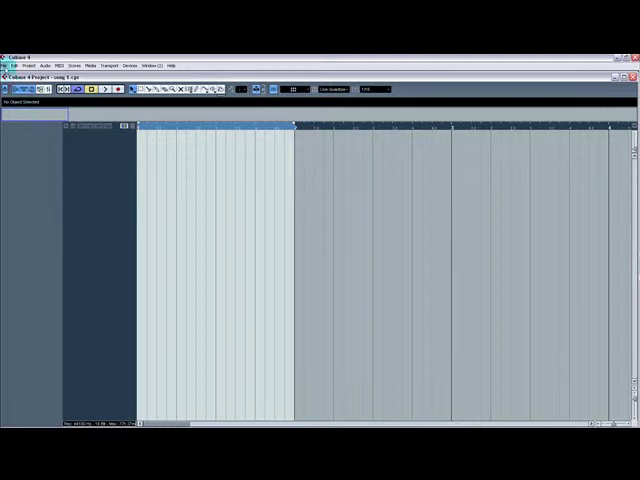
In Preferences > Editing > Audio, set On Import Audio Files to Open Options Dialog and confirm
left_click(10, 64)
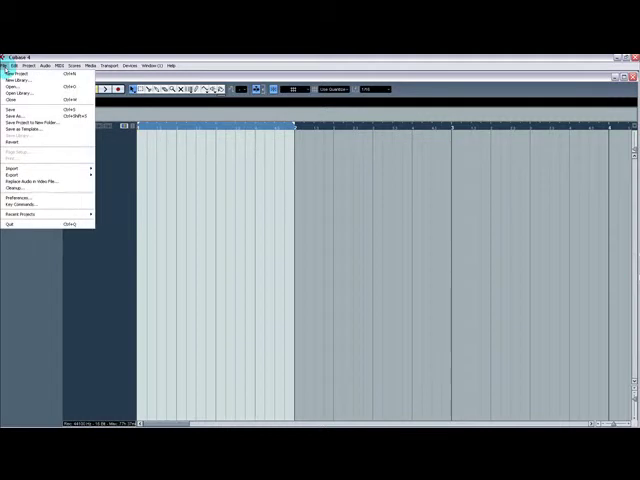
mouse_move(20, 200)
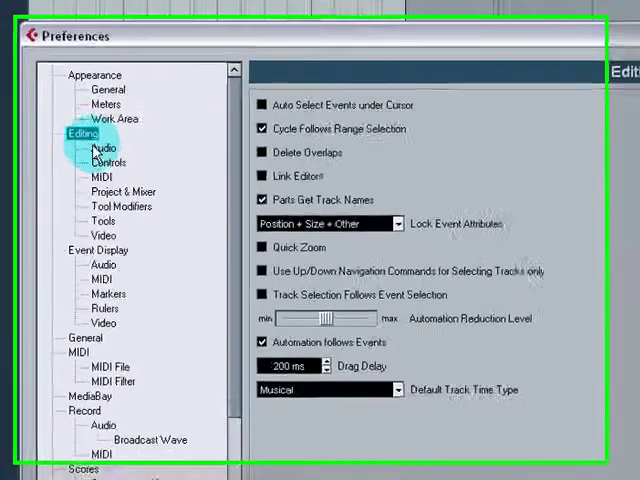
left_click(84, 148)
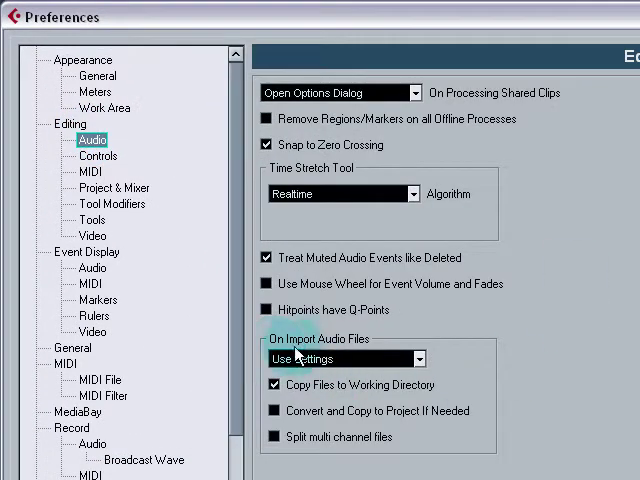
left_click(420, 358)
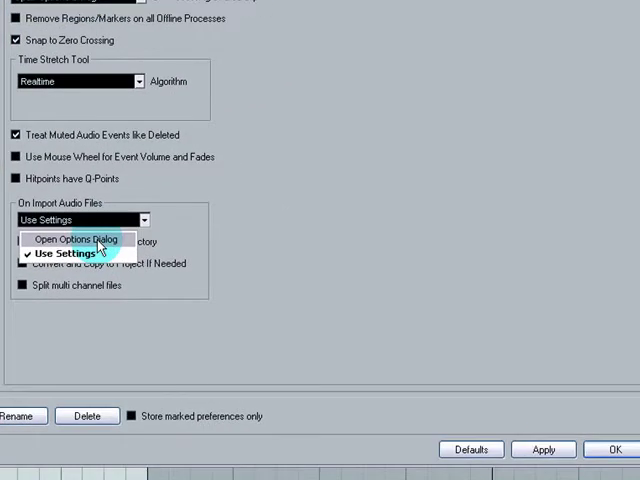
left_click(72, 240)
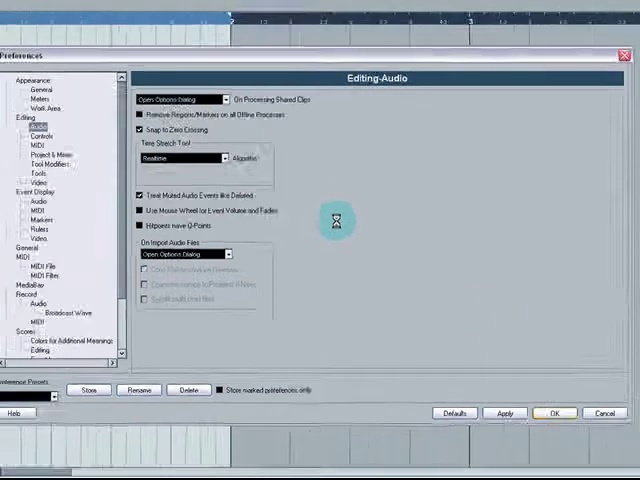
left_click(552, 412)
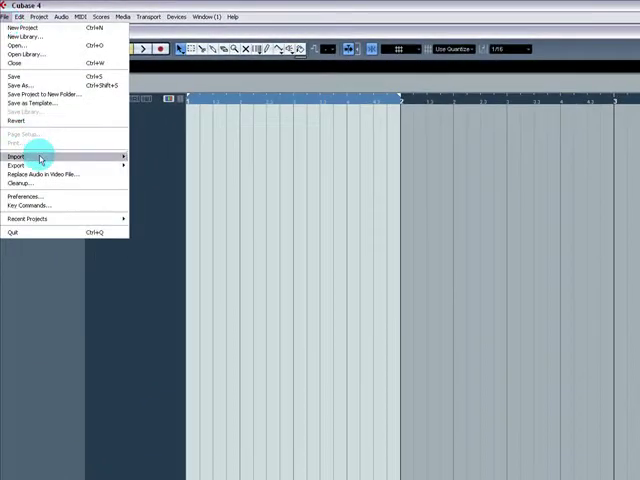
Import the Udakai120 01 audio file as a new track with 'Do not Ask again' ticked in Import Options
left_click(16, 156)
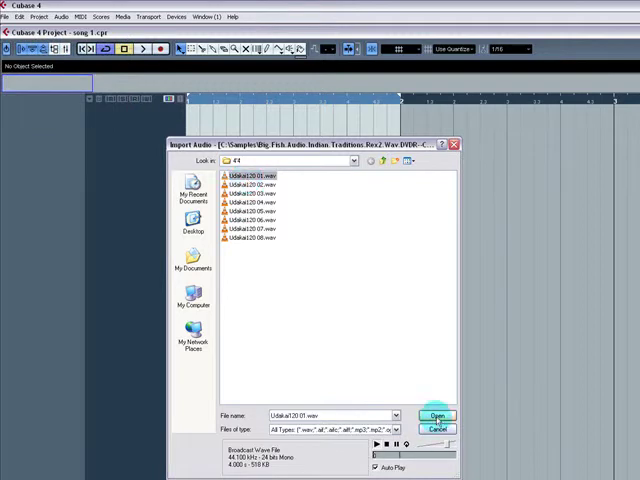
left_click(436, 416)
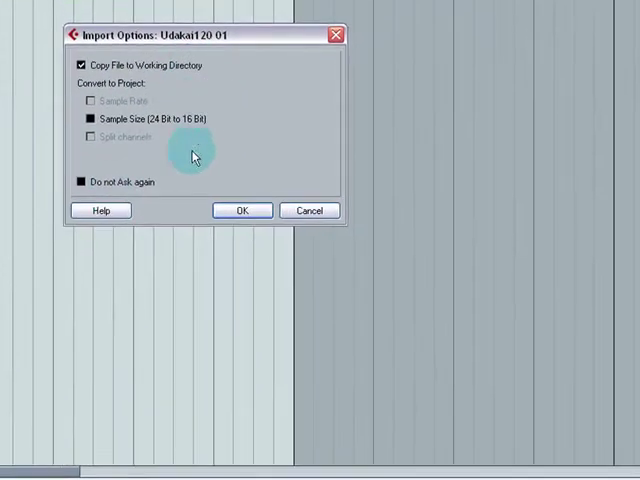
left_click(78, 182)
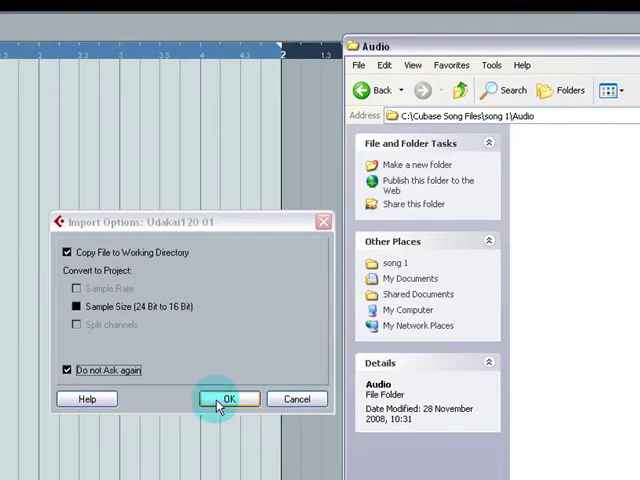
left_click(228, 400)
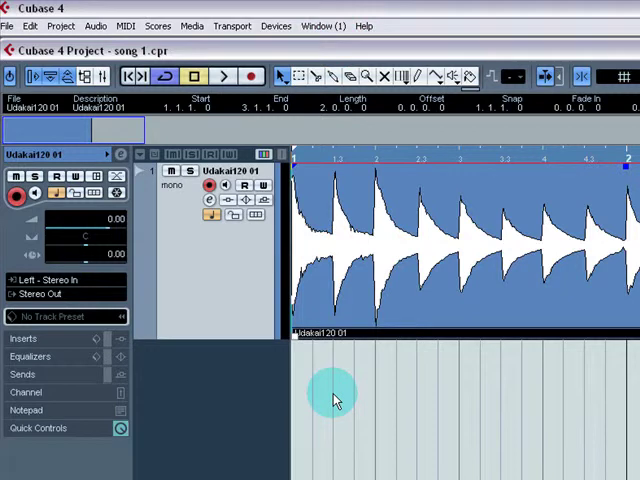
Save the song 1 project and select the copied Udakai120 01 wav in the Audio folder
left_click(8, 24)
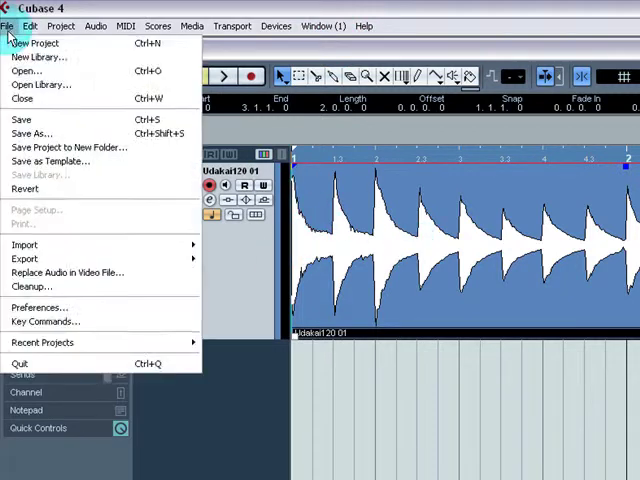
left_click(40, 306)
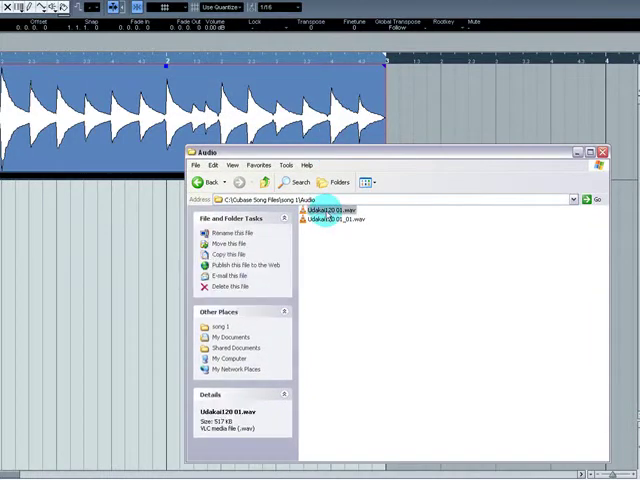
left_click(344, 220)
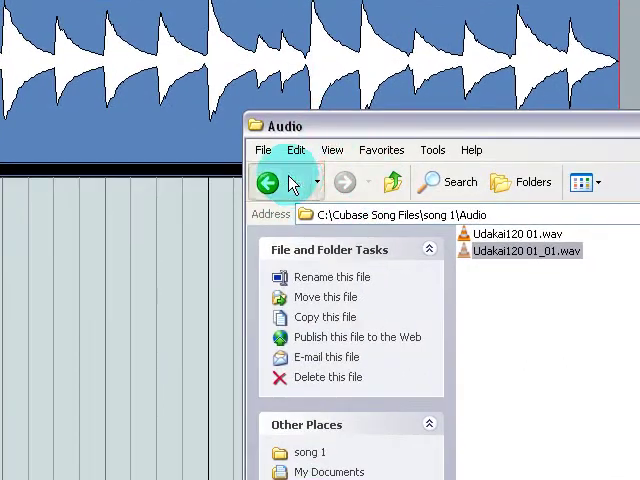
Return to song 1, open the Images folder and select the Udakai120 01.peak waveform file
left_click(266, 180)
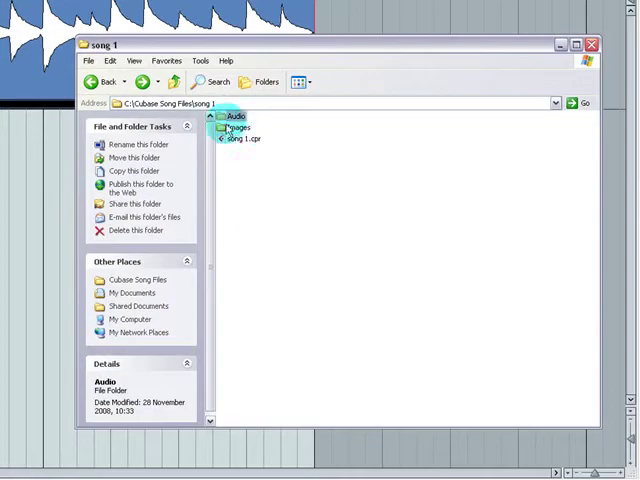
double_click(240, 128)
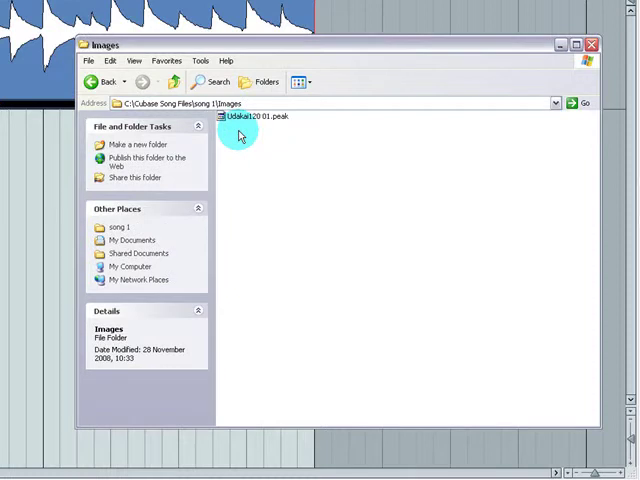
left_click(268, 116)
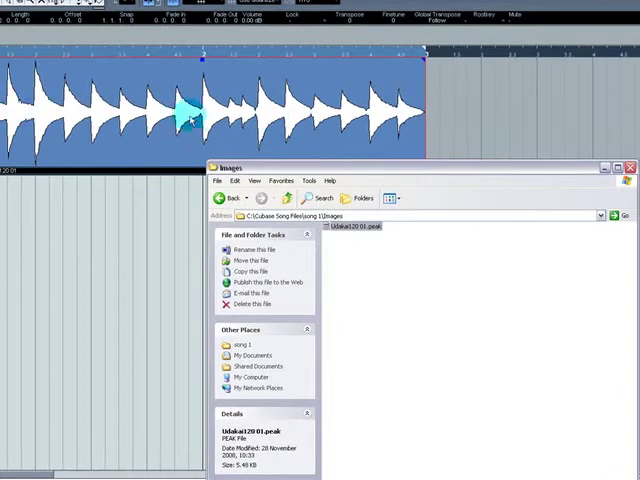
left_click(230, 196)
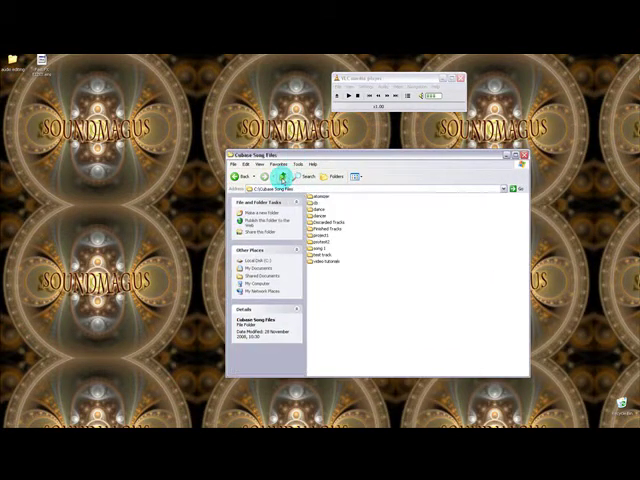
Browse the atomizer project folder and its Edits subfolder, then go back up to Cubase Song Files
double_click(320, 206)
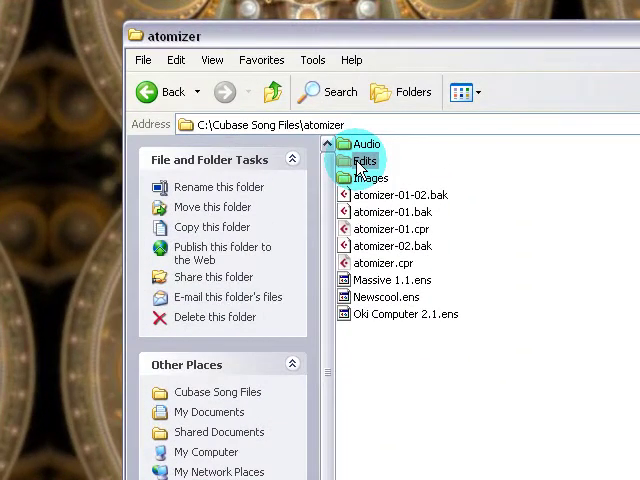
double_click(368, 160)
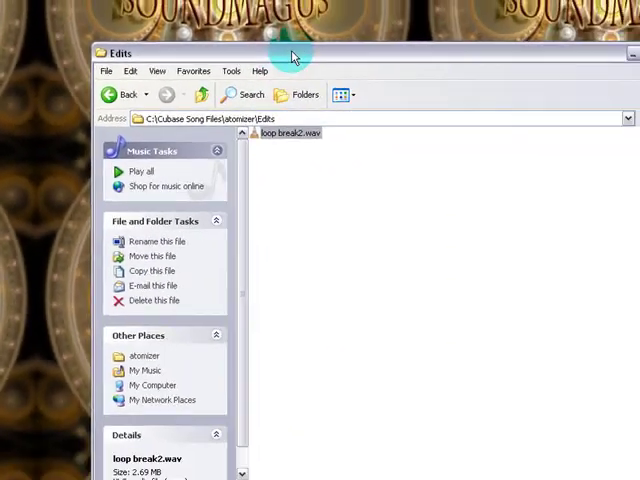
left_click_drag(292, 52, 190, 48)
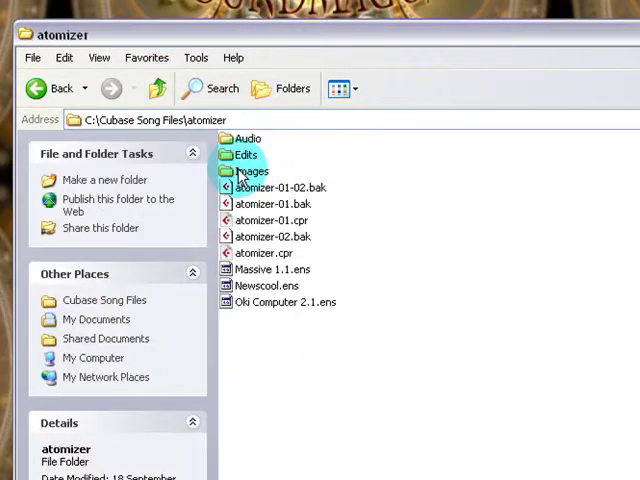
double_click(252, 156)
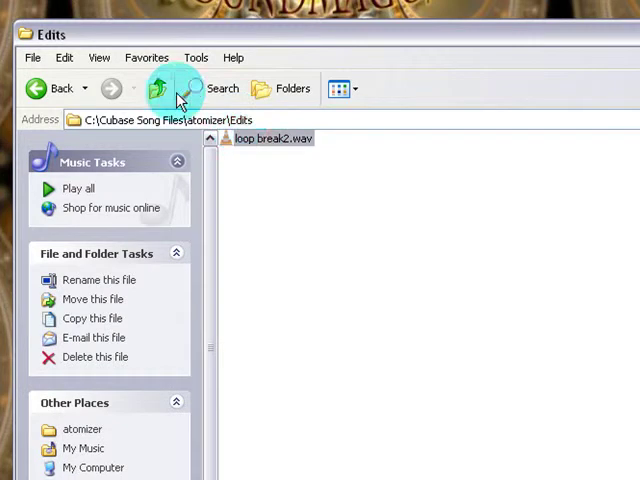
left_click(160, 88)
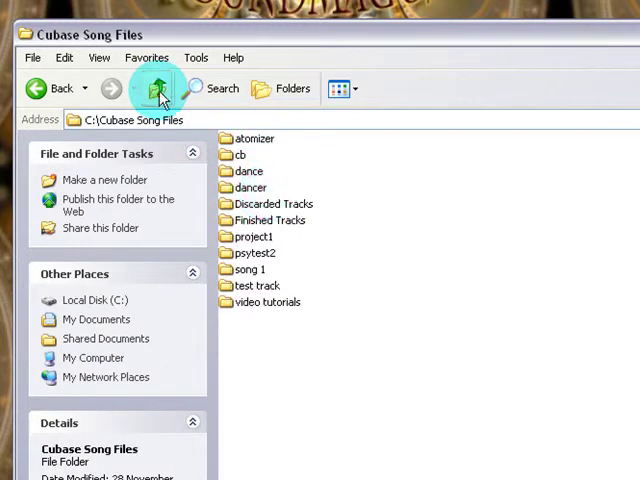
Browse the cb folder and its Freeze subfolder, then go up and into project1 with its Audio, Edits and Images subfolders
double_click(240, 154)
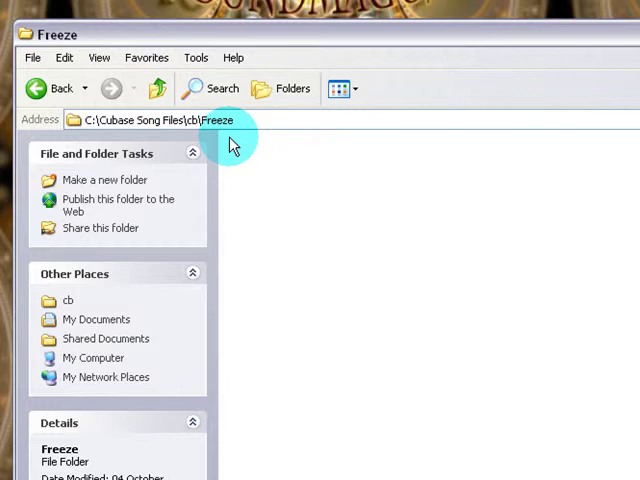
left_click(160, 88)
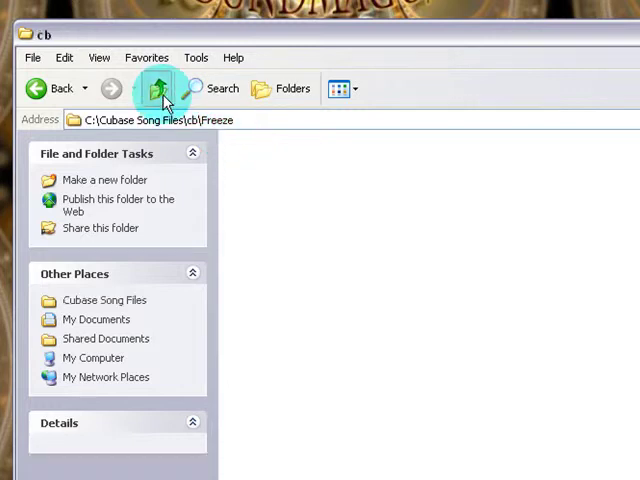
left_click(160, 88)
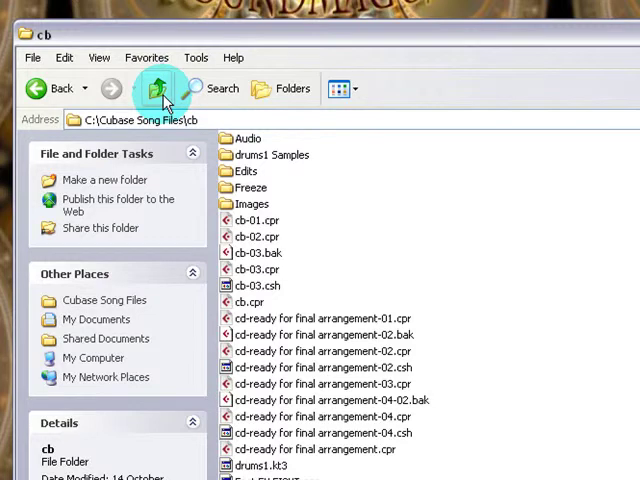
left_click(156, 88)
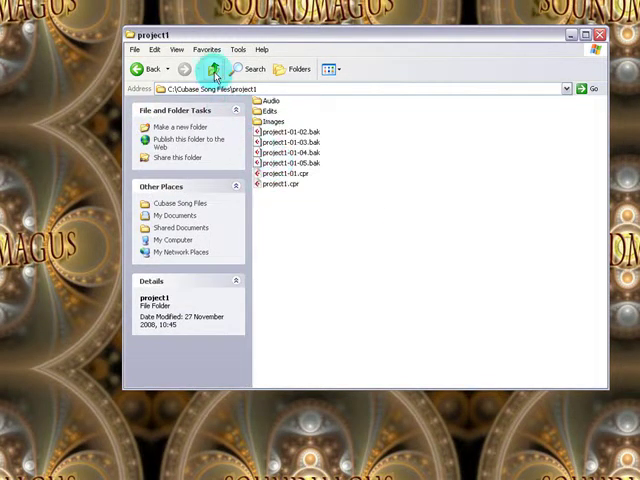
left_click(214, 68)
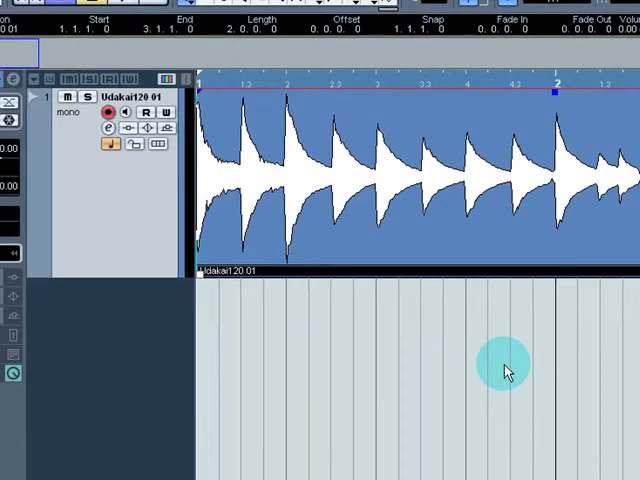
mouse_move(64, 316)
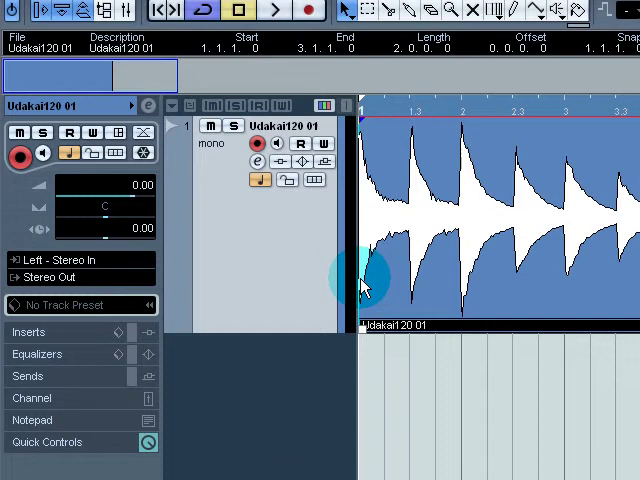
left_click(272, 12)
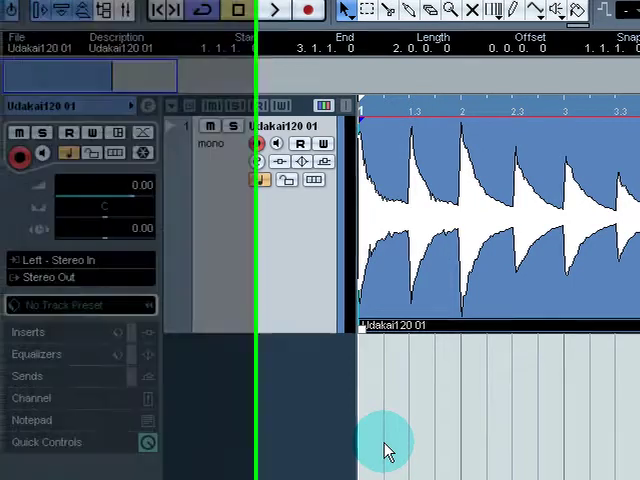